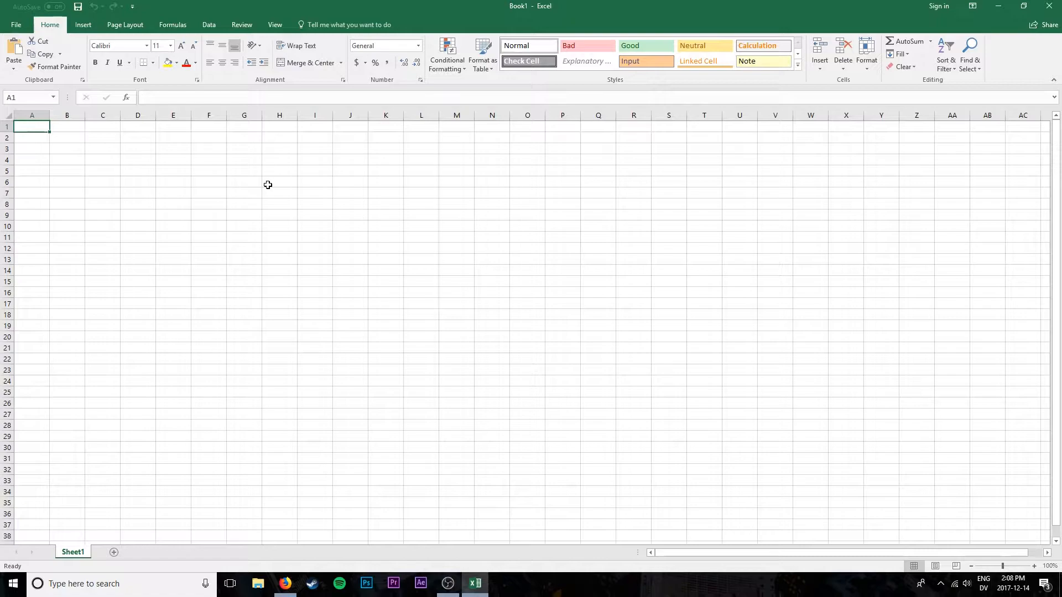
mouse_move(295, 565)
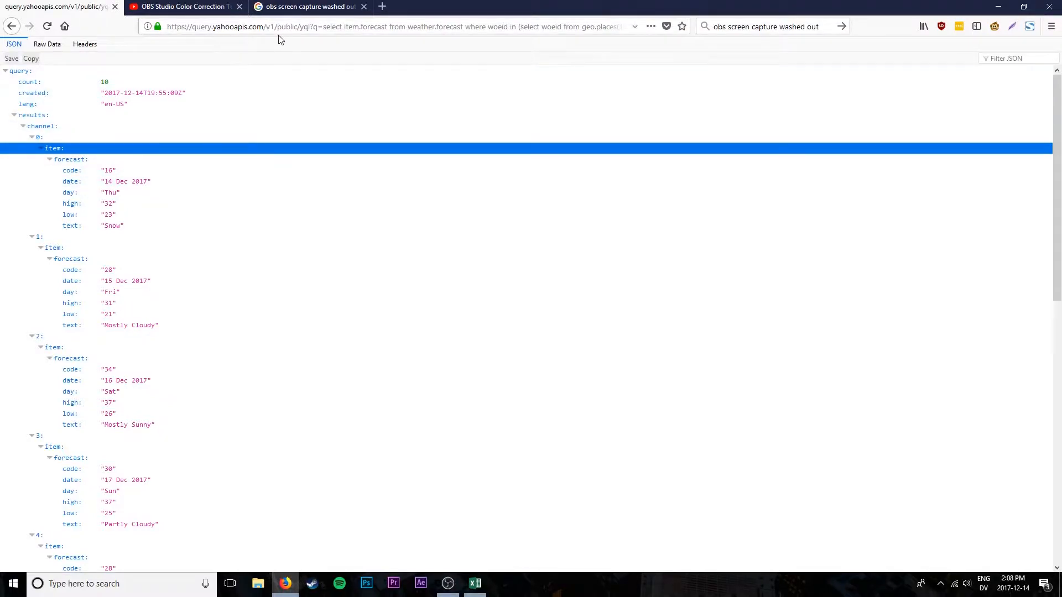
Scroll the Yahoo weather JSON results in Firefox to view the daily forecasts.
scroll(down, 3)
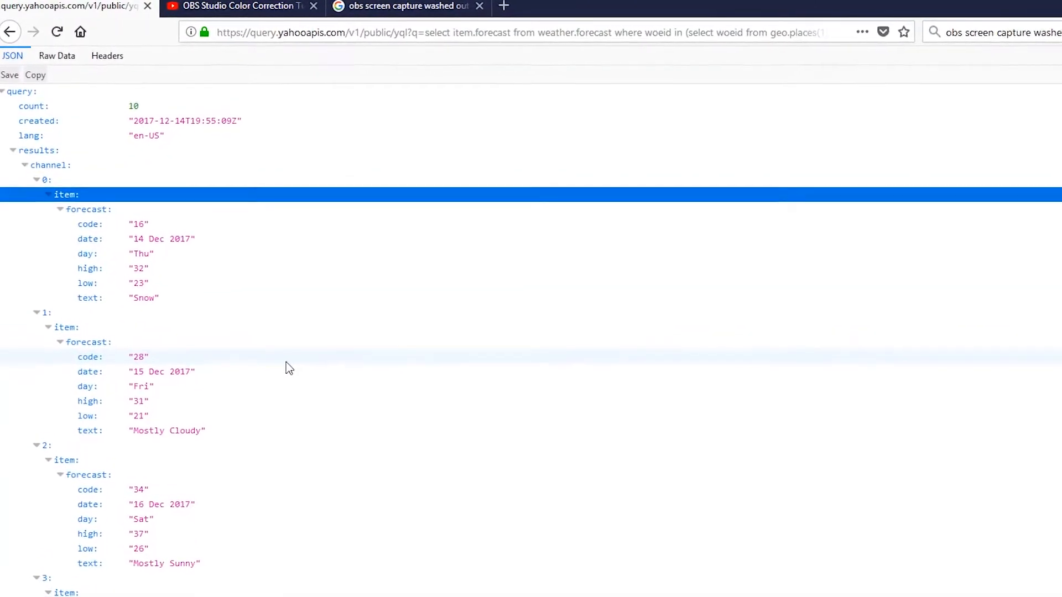
Start a Data > From Web import for the Yahoo YQL weather query URL.
right_click(528, 36)
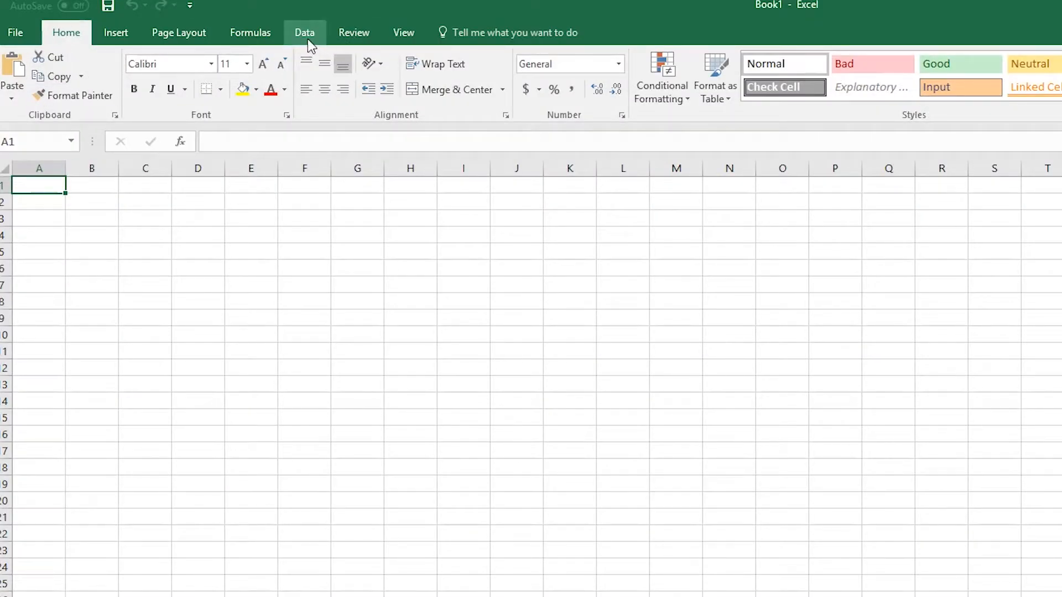
click(304, 33)
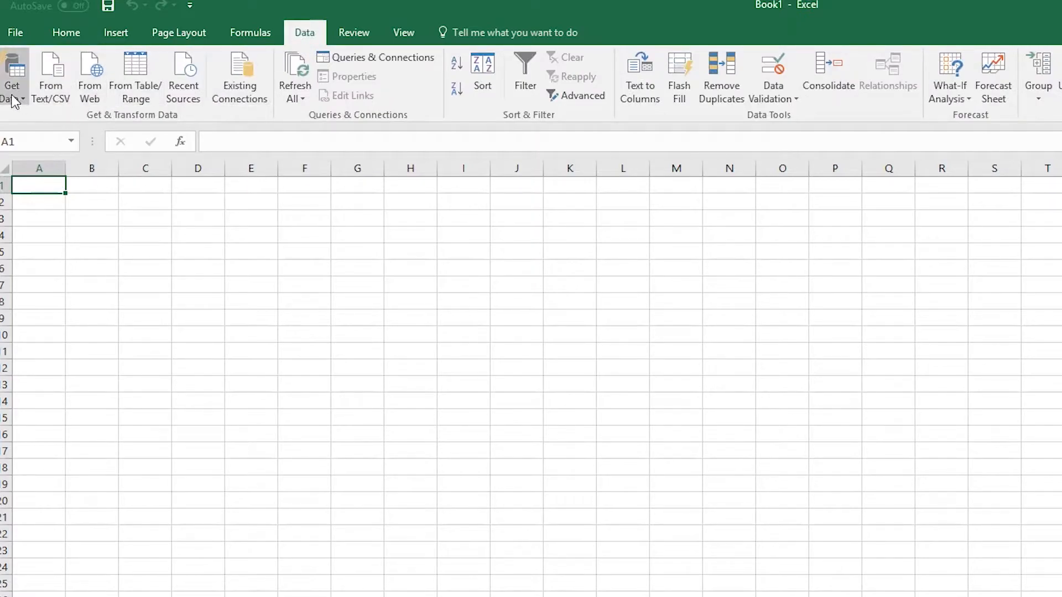
mouse_move(417, 223)
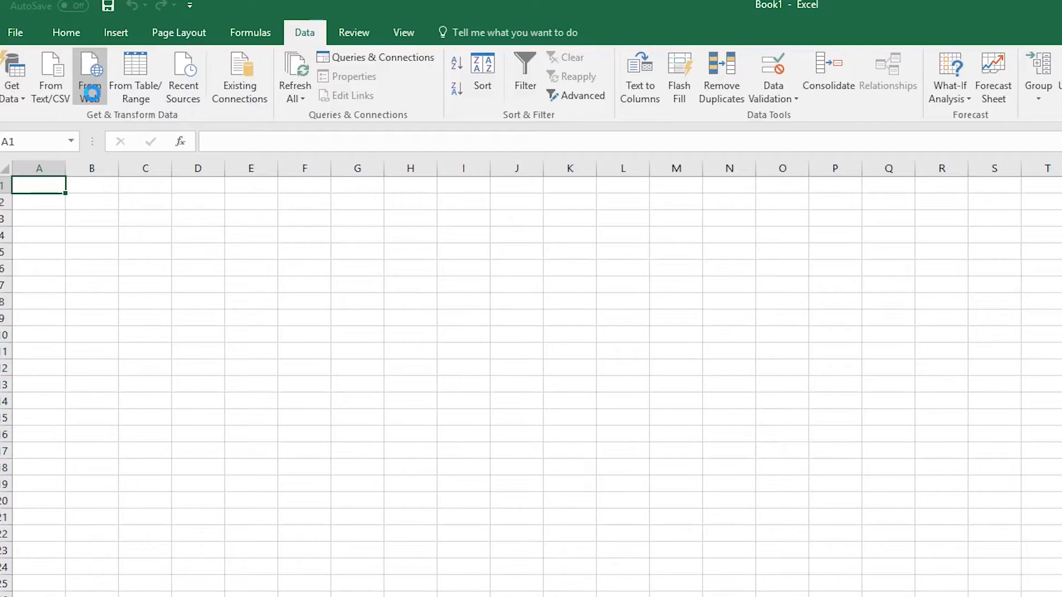
click(89, 76)
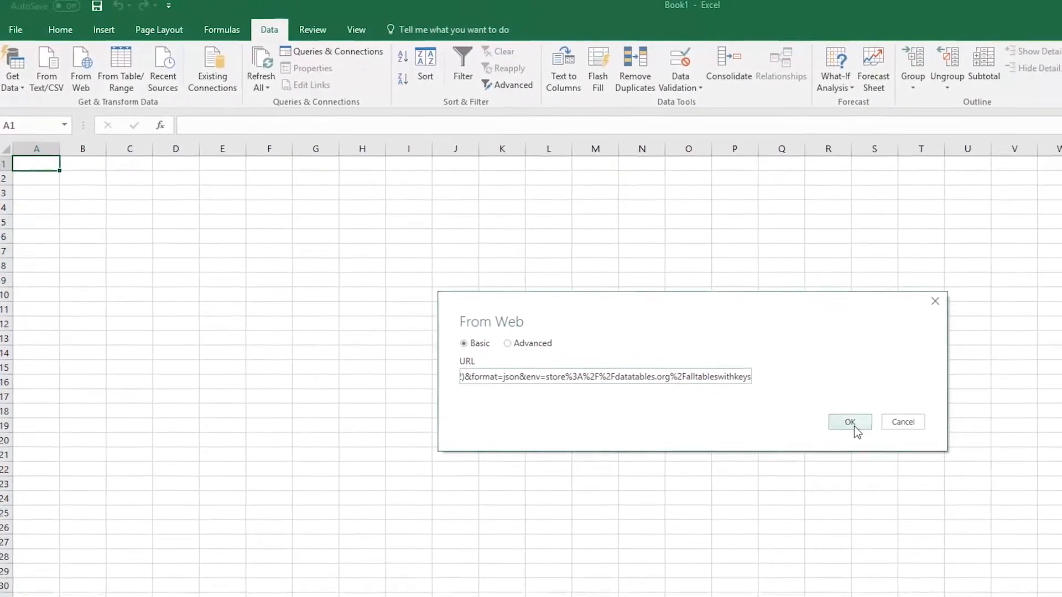
Load the query, drill into query and channel records, and convert the forecast list to a table.
click(850, 422)
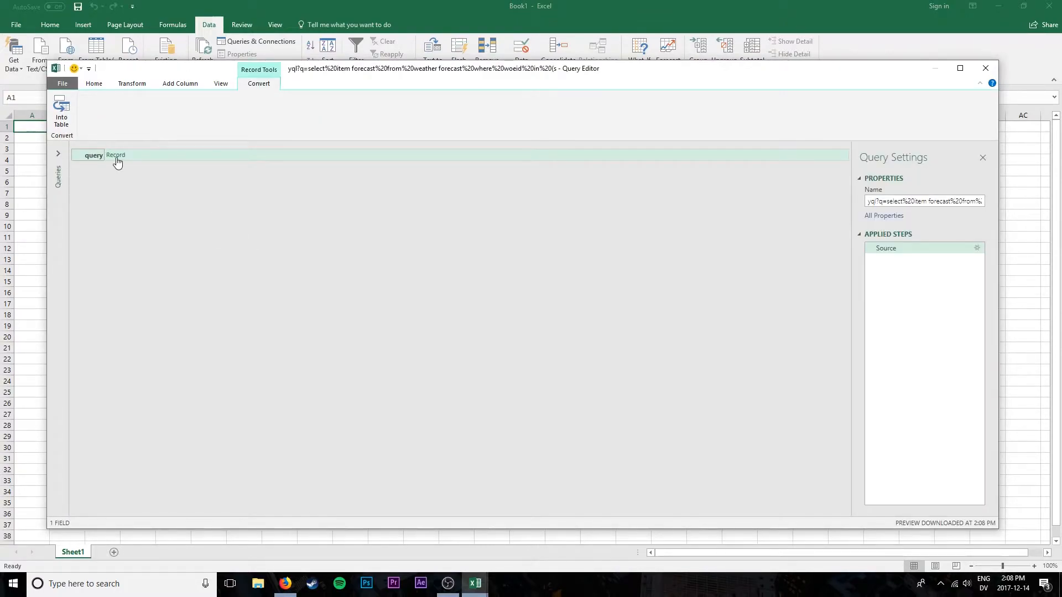
click(115, 155)
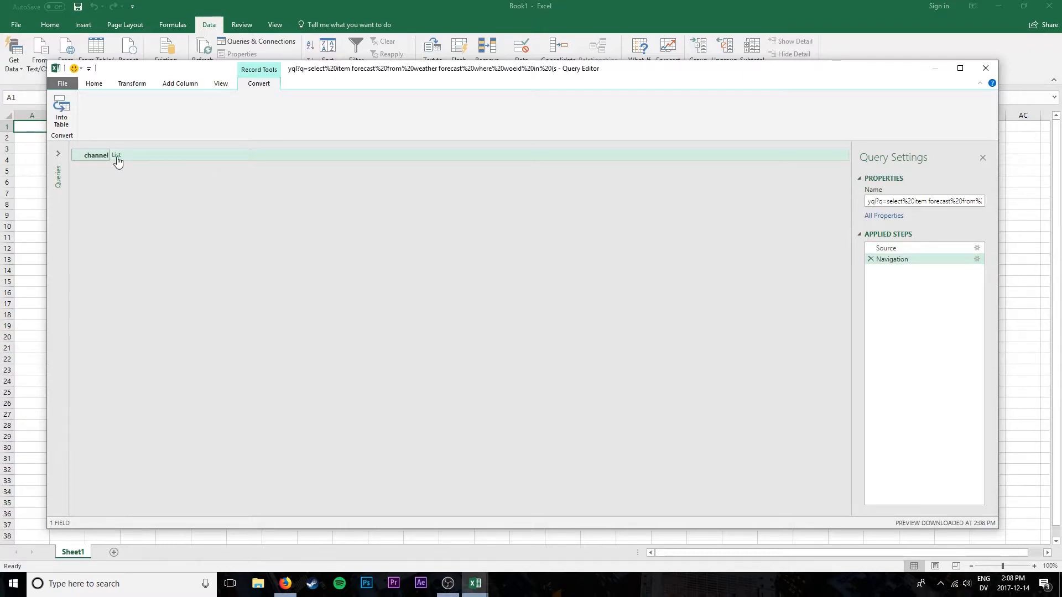
click(116, 156)
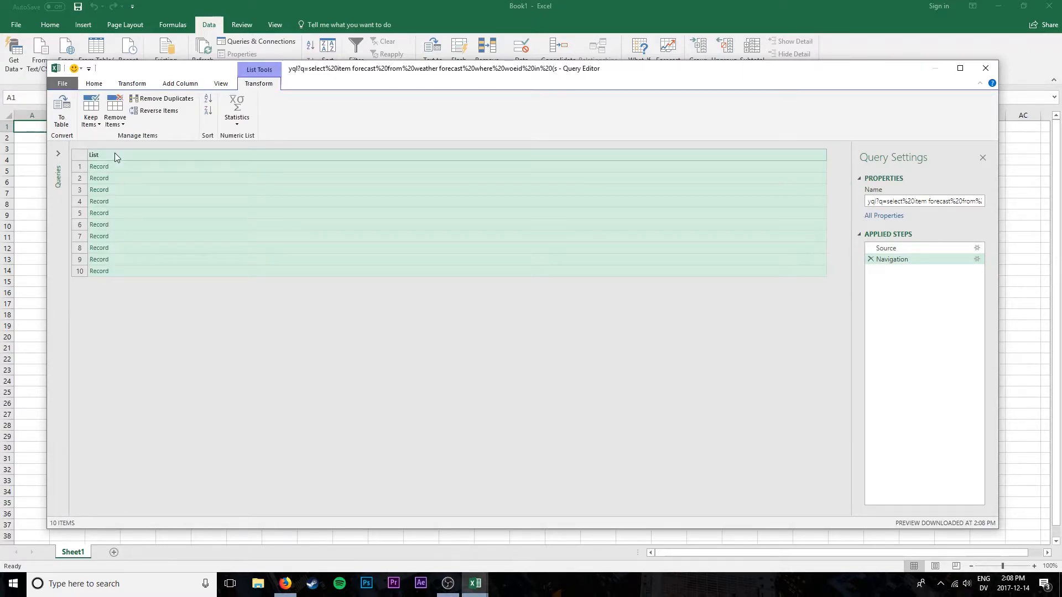
click(61, 112)
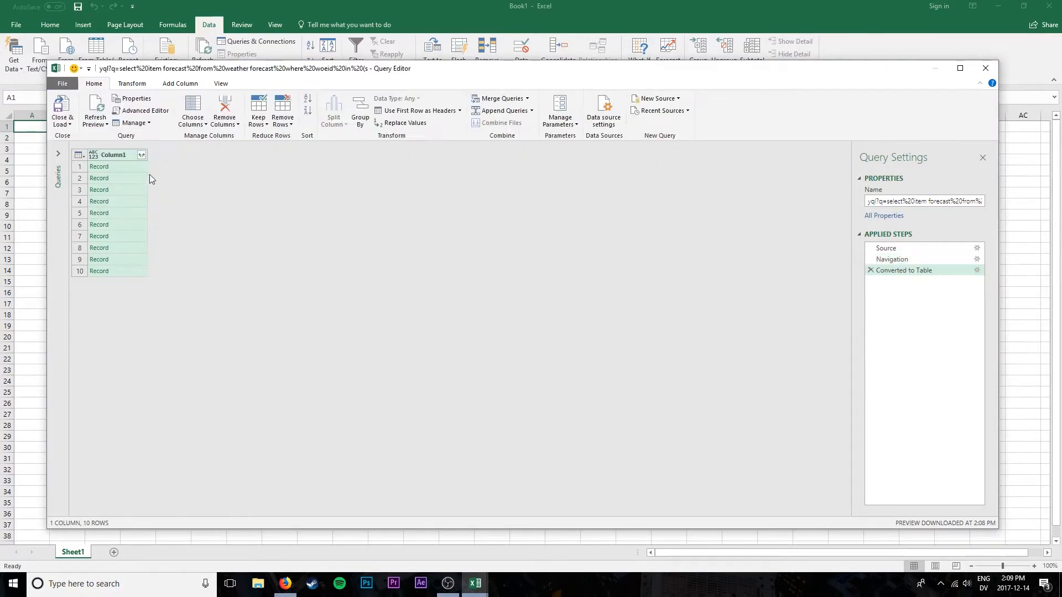
Rename the Column1 header to 'Forecast'.
double_click(113, 155)
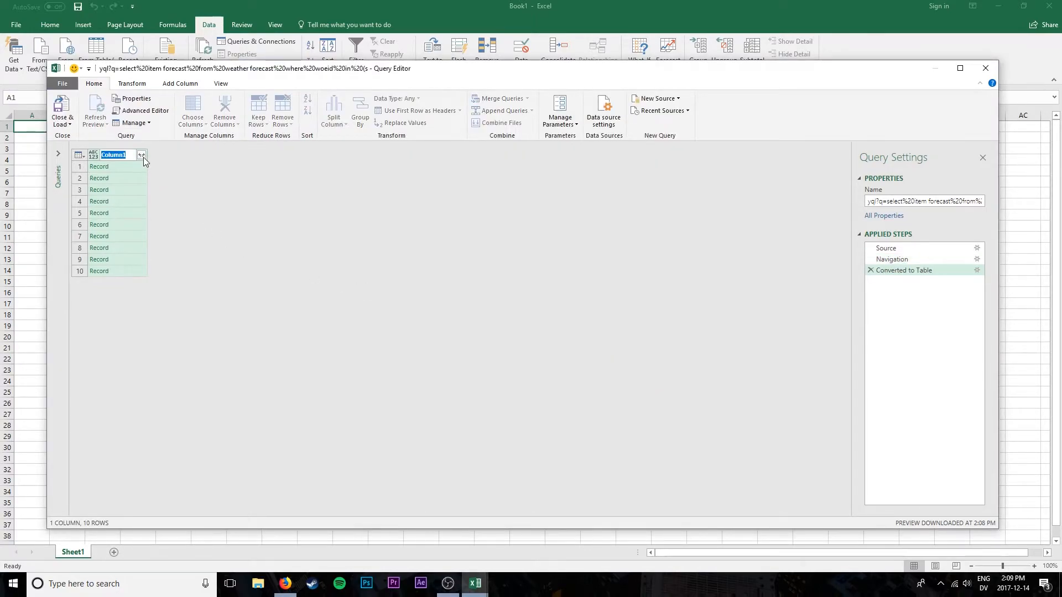
text(F)
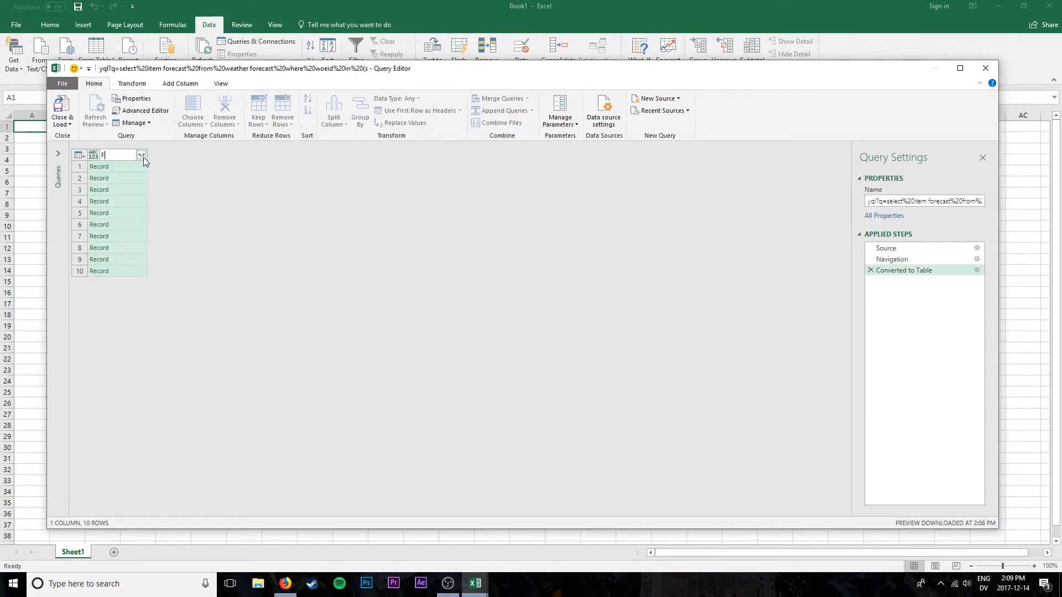
text(Forecast)
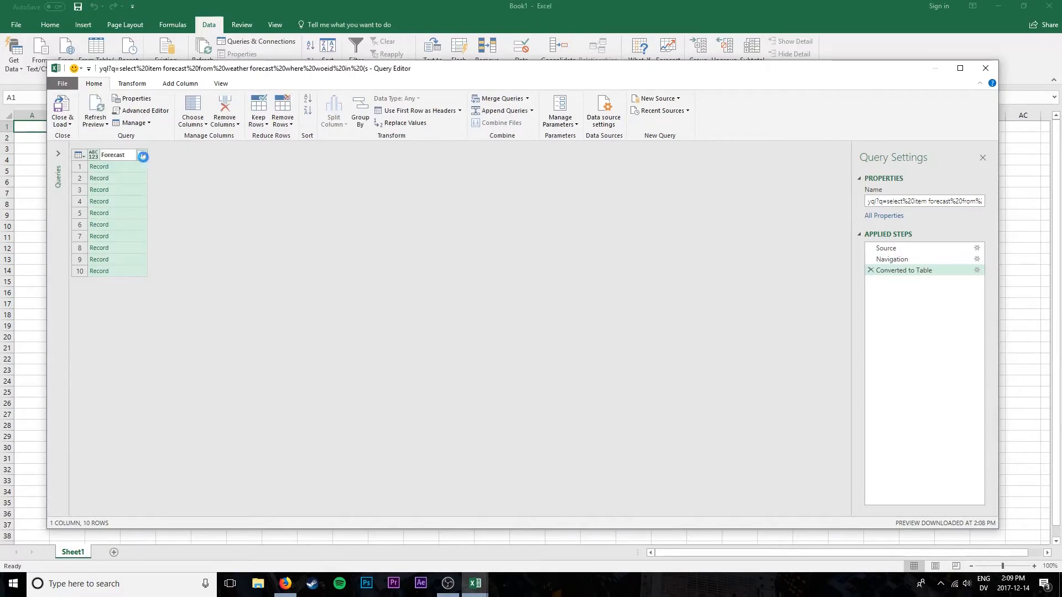
Expand Forecast through item into its forecast fields, then Close & Load.
click(142, 155)
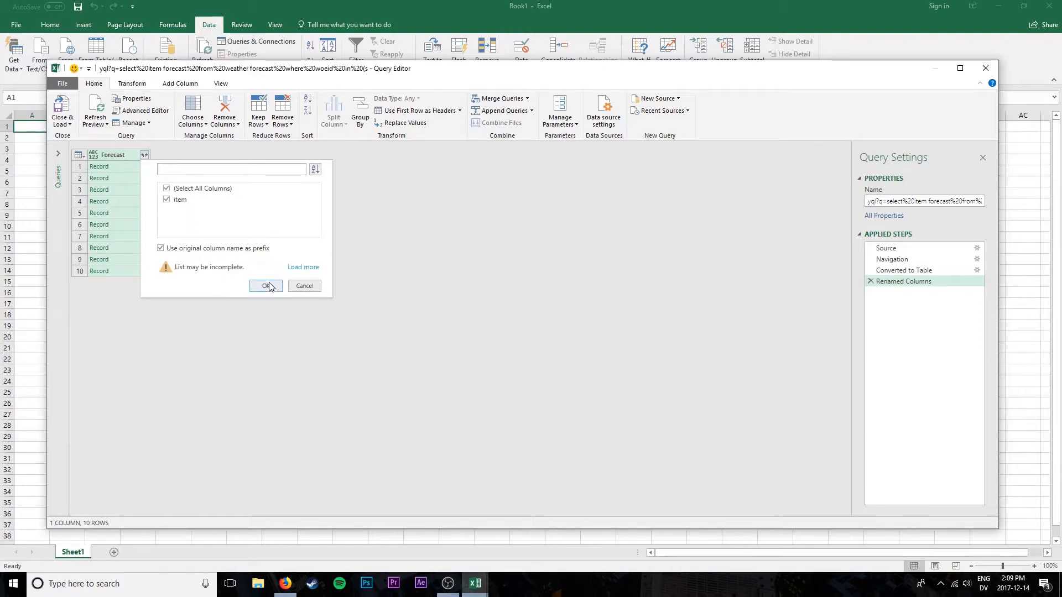
click(266, 286)
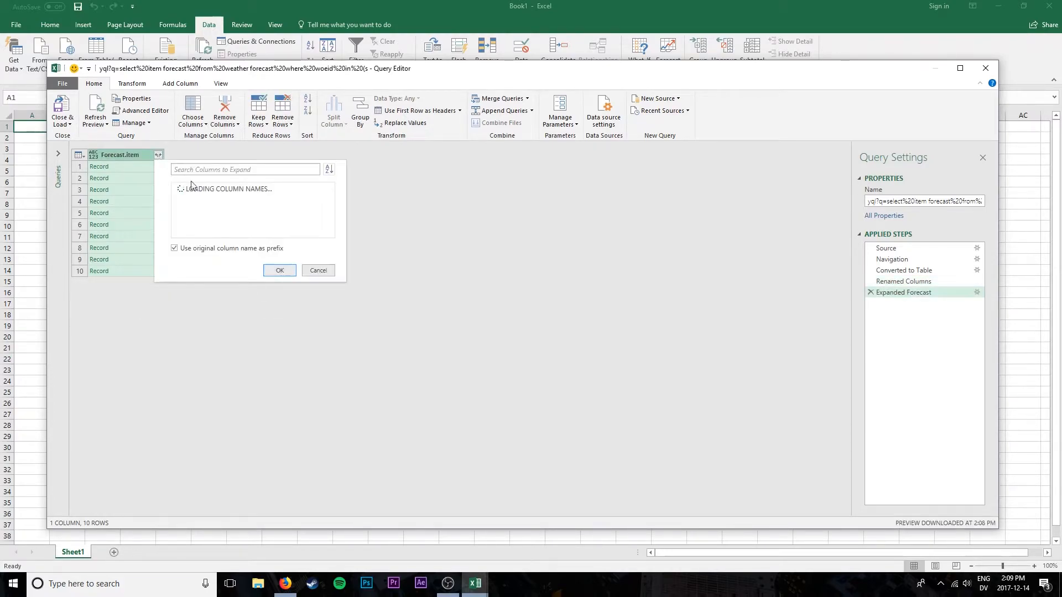
click(279, 271)
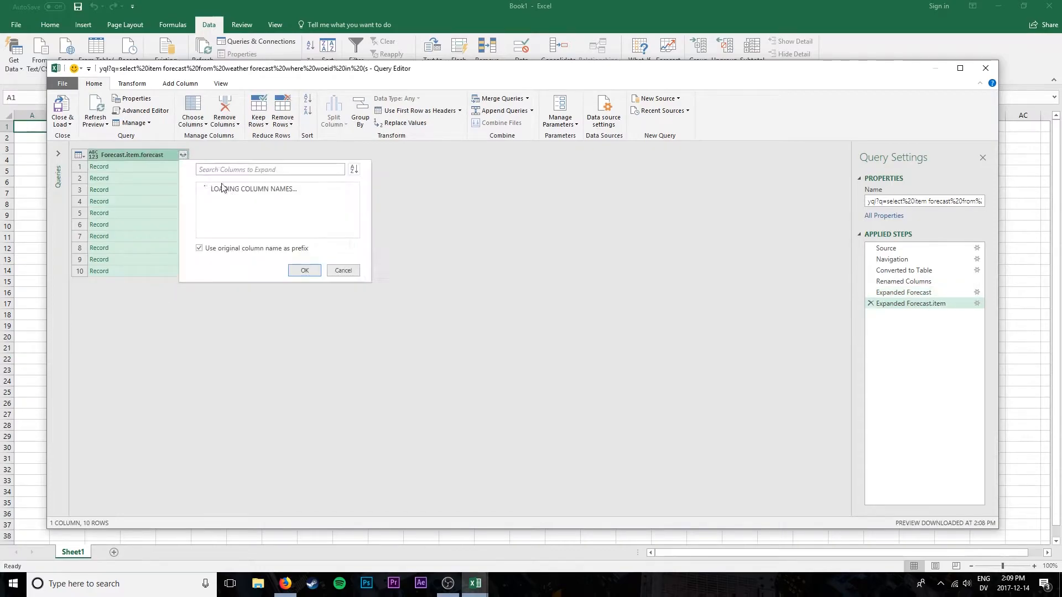
click(304, 270)
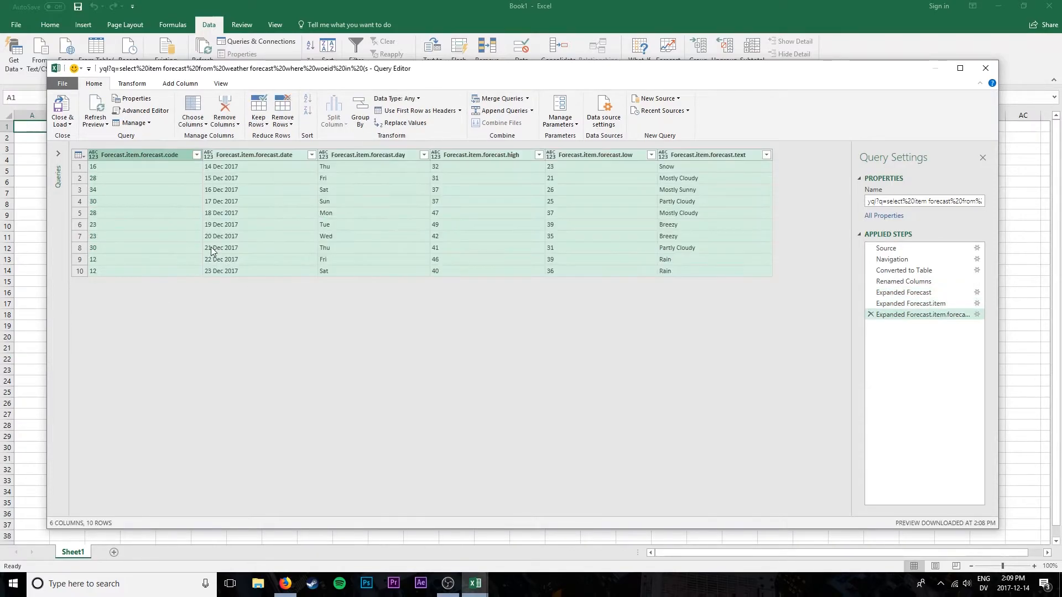
click(93, 189)
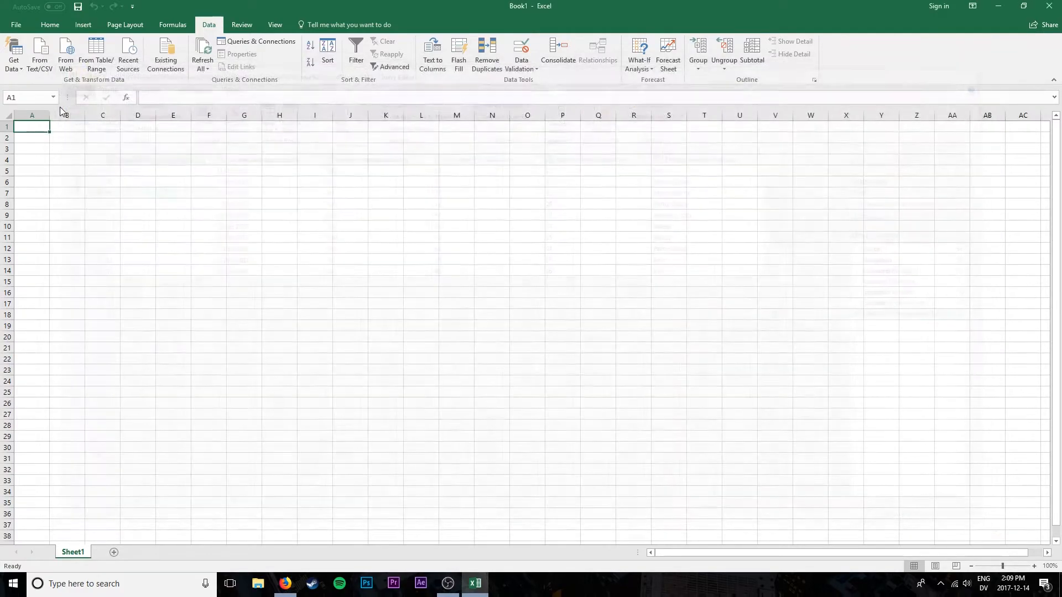
Let the ten-row, six-field forecast table load onto Sheet2.
click(260, 41)
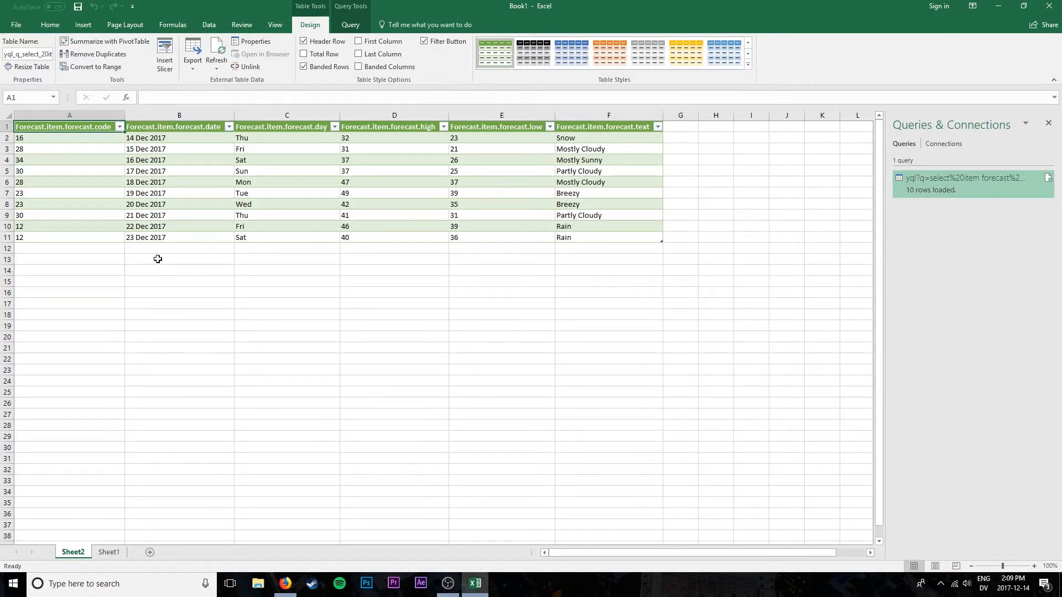
mouse_move(293, 195)
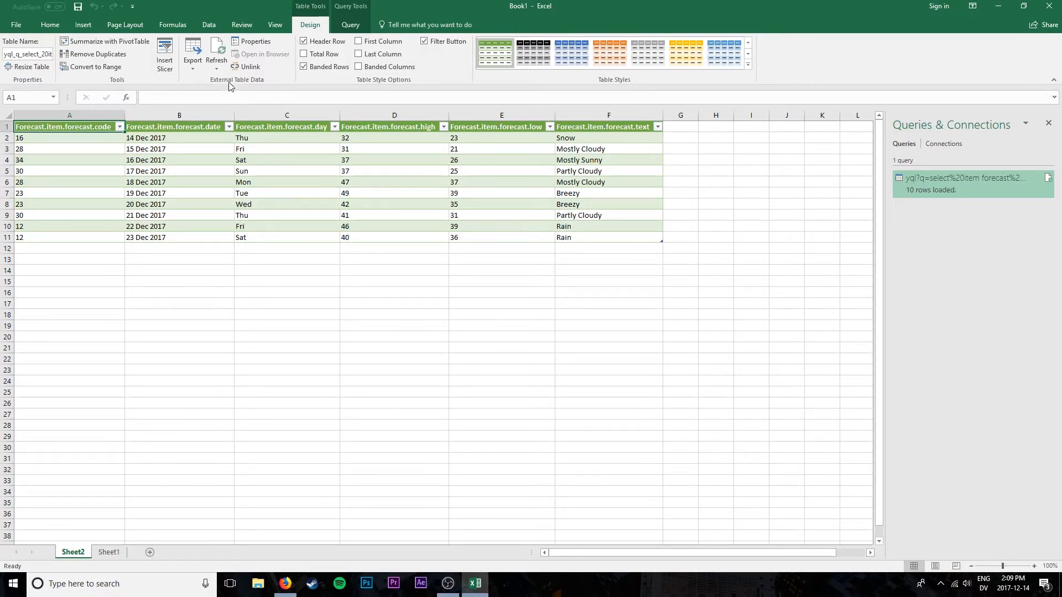
Set the forecast query to refresh when the file opens, without periodic refresh.
click(256, 42)
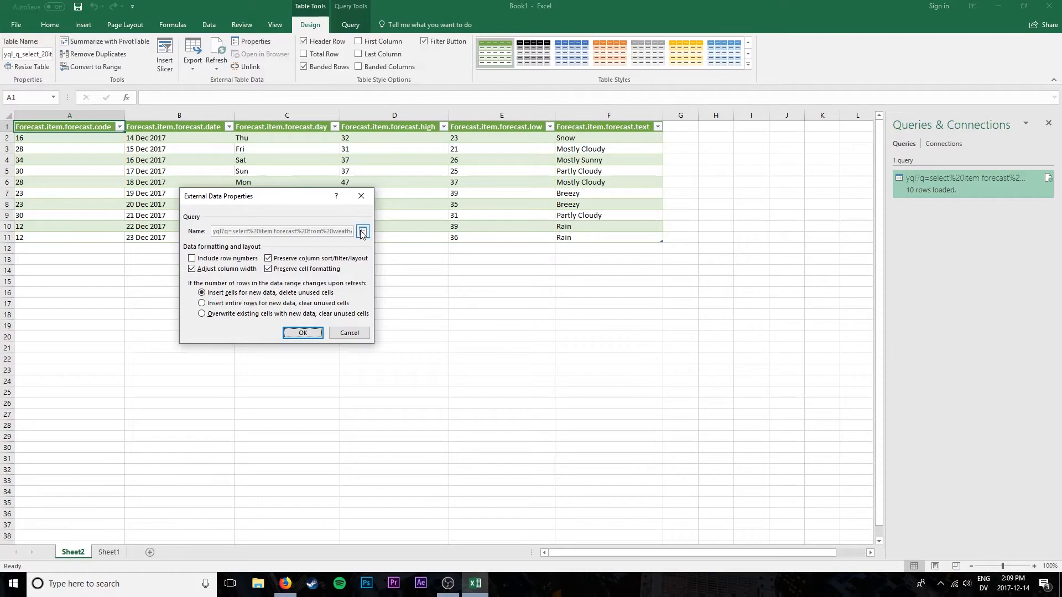
mouse_move(362, 231)
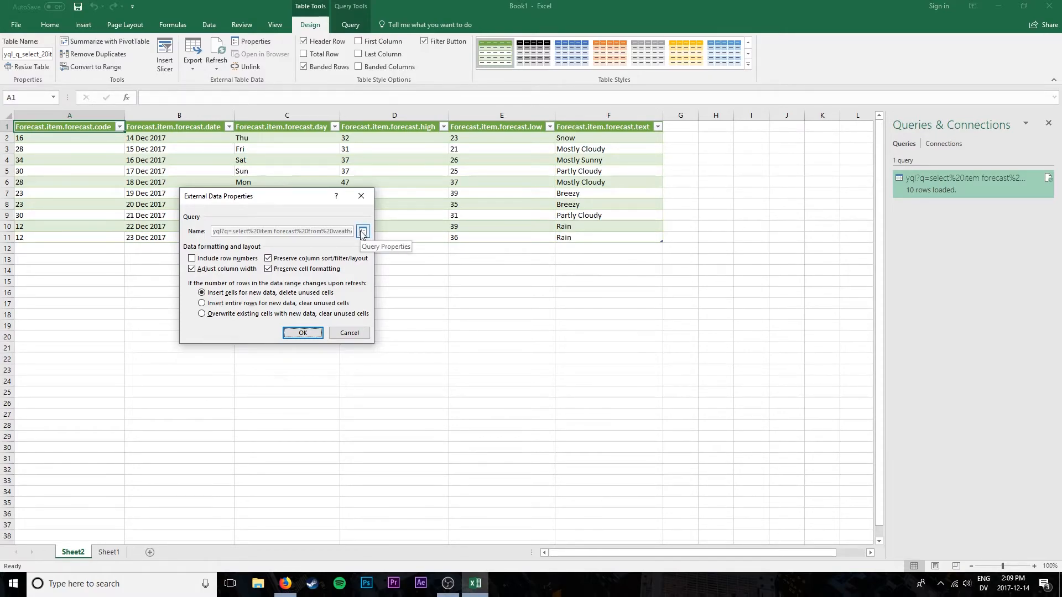
click(362, 232)
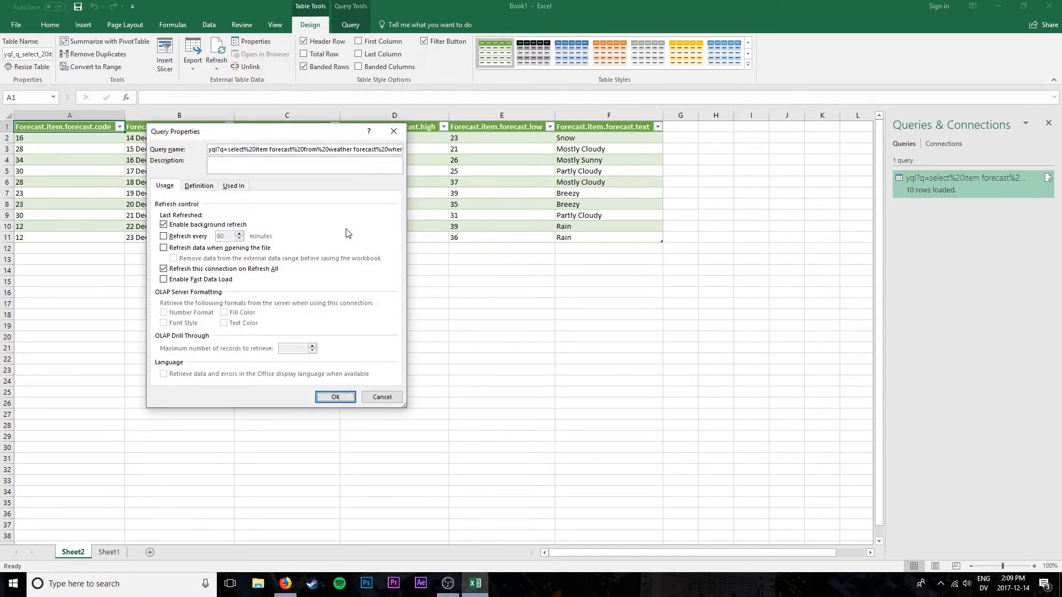
click(164, 248)
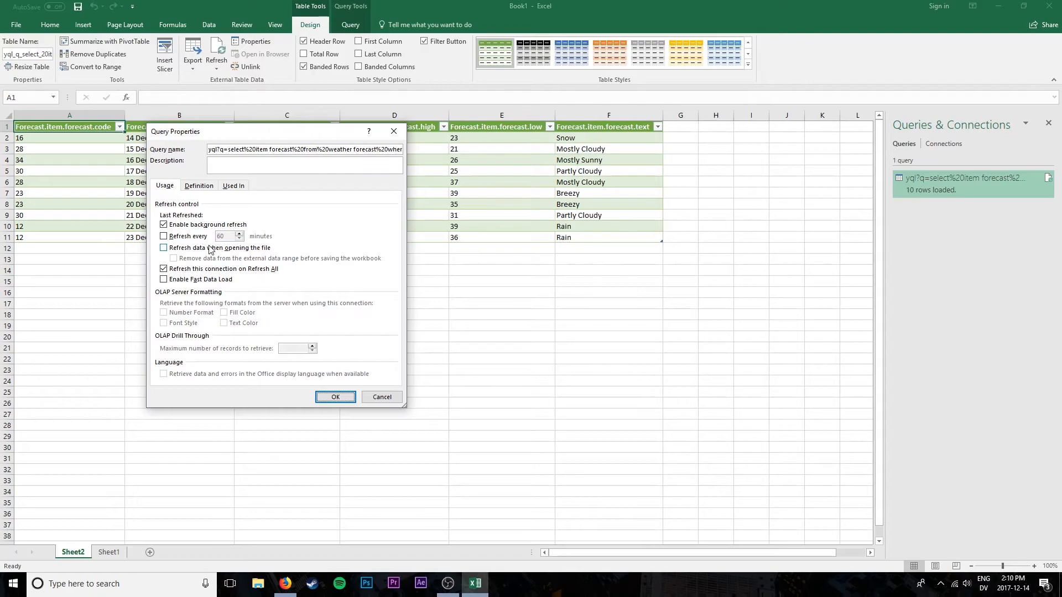
click(163, 248)
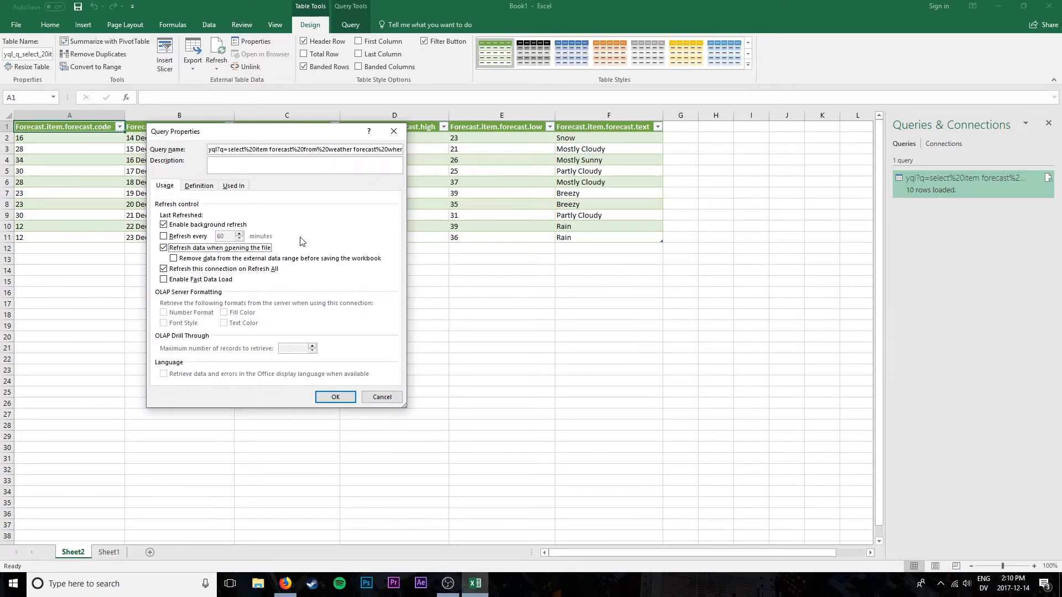
click(163, 236)
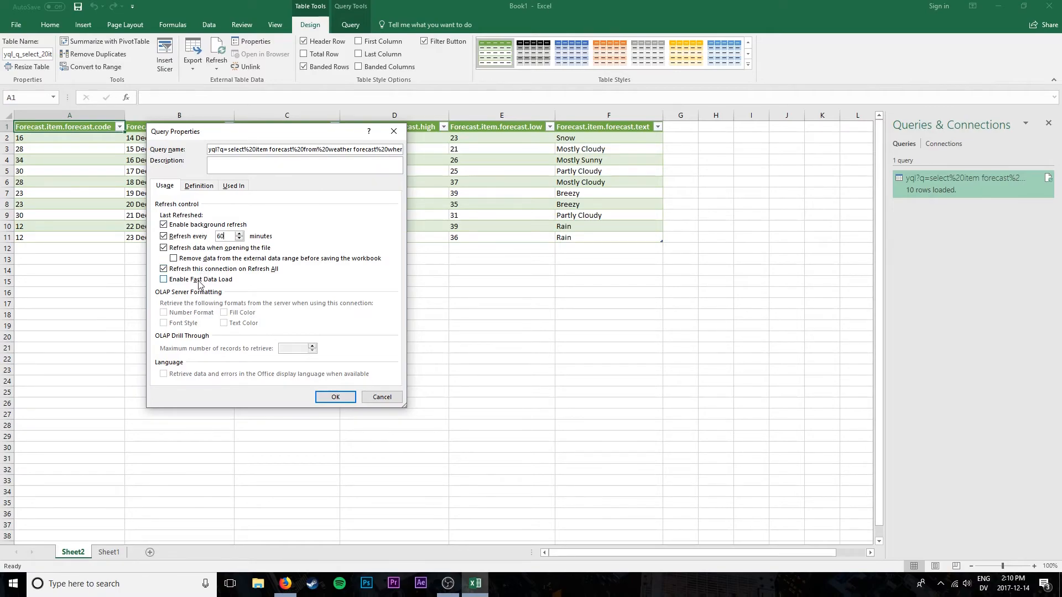
click(163, 236)
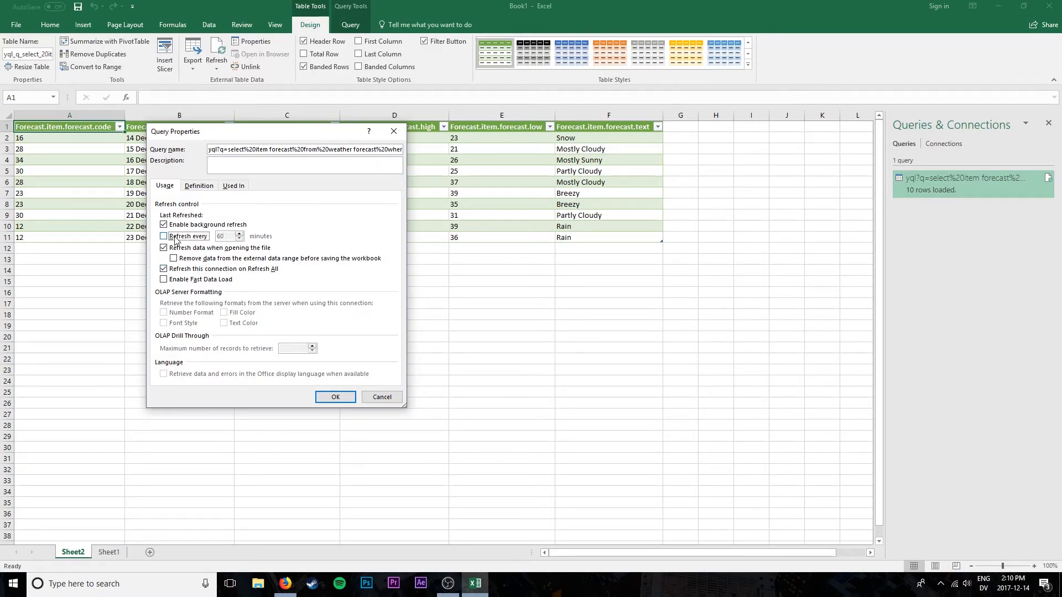
click(164, 248)
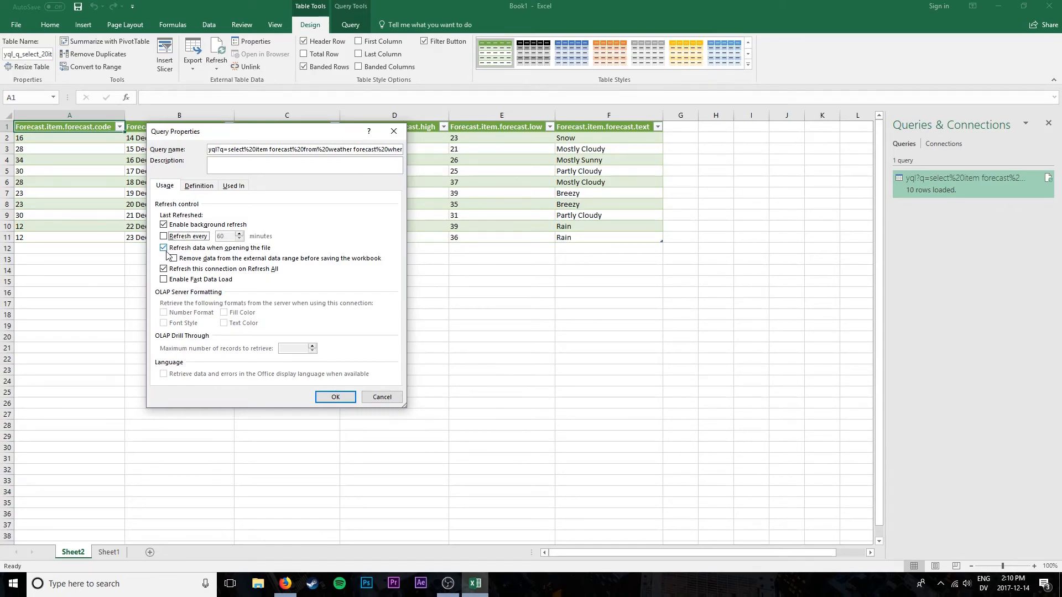
click(335, 397)
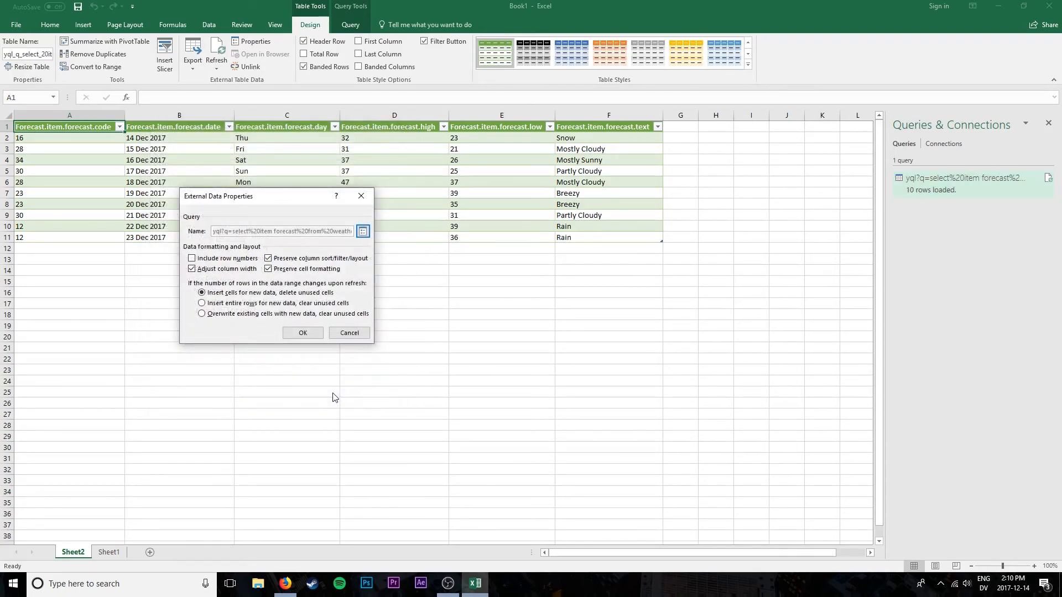
click(303, 333)
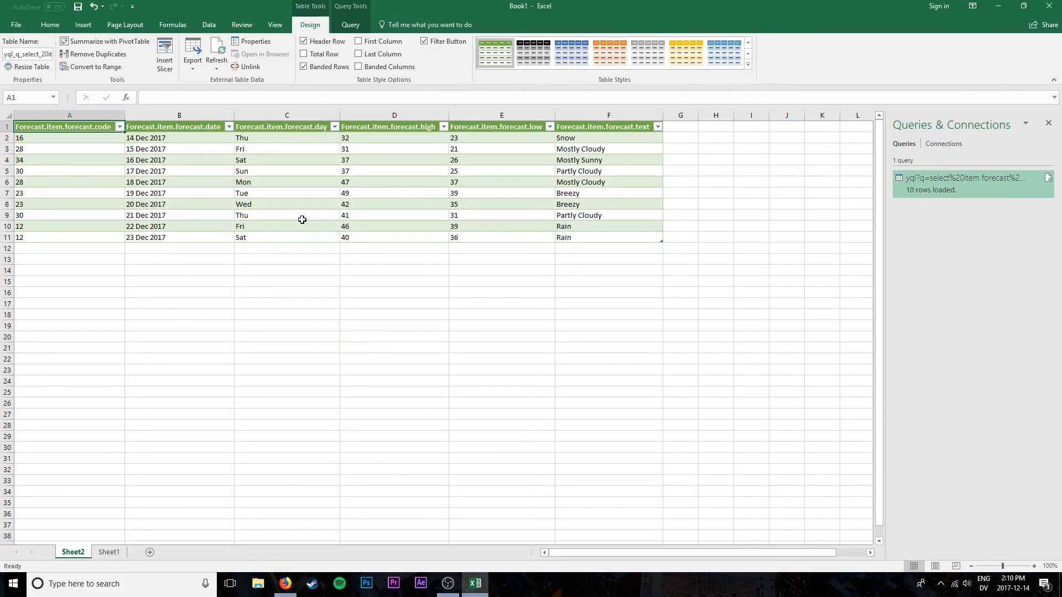
mouse_move(289, 226)
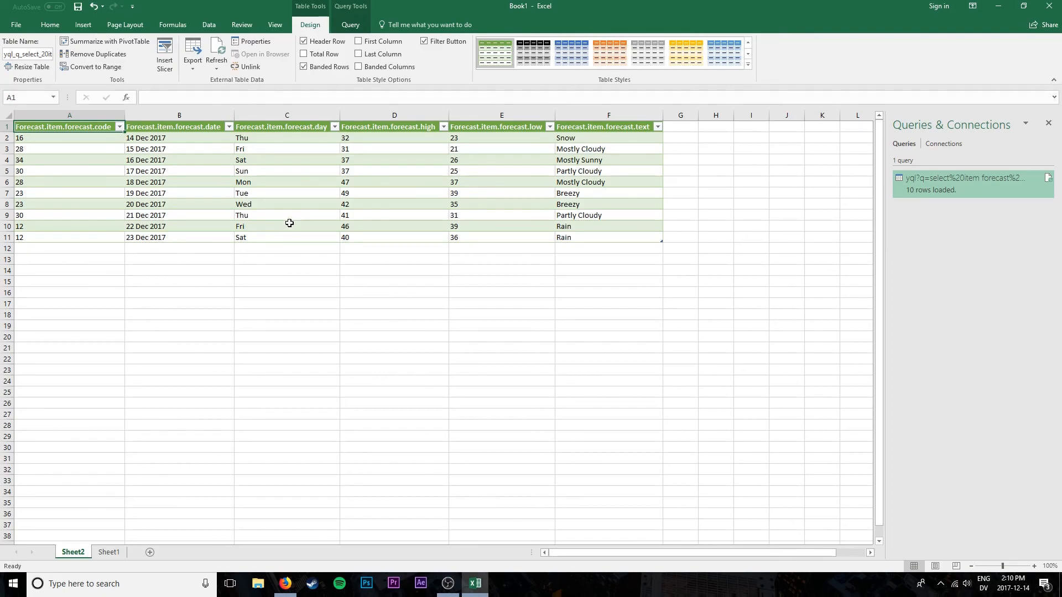
mouse_move(311, 323)
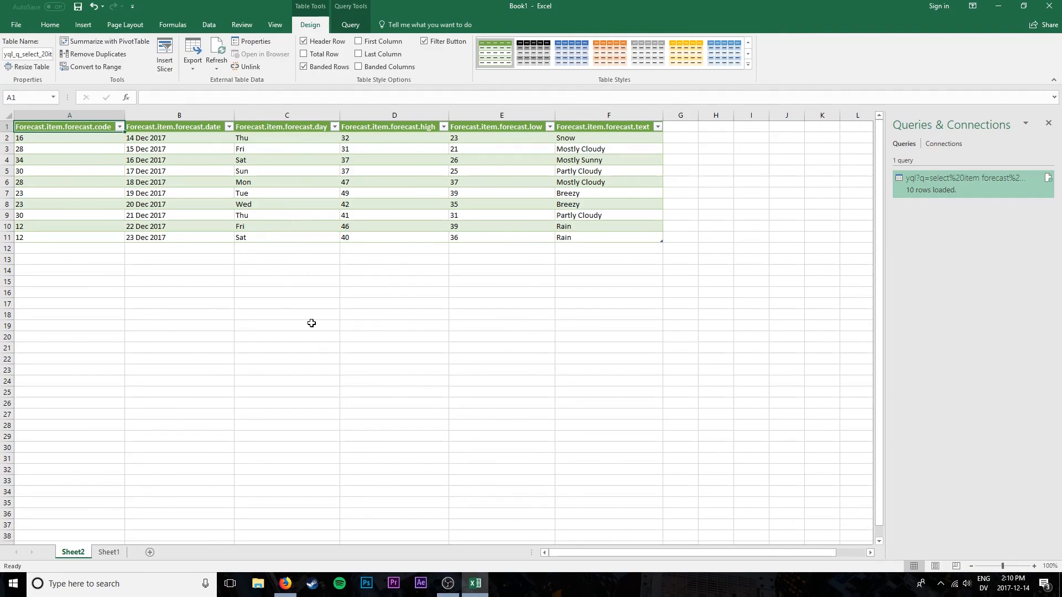